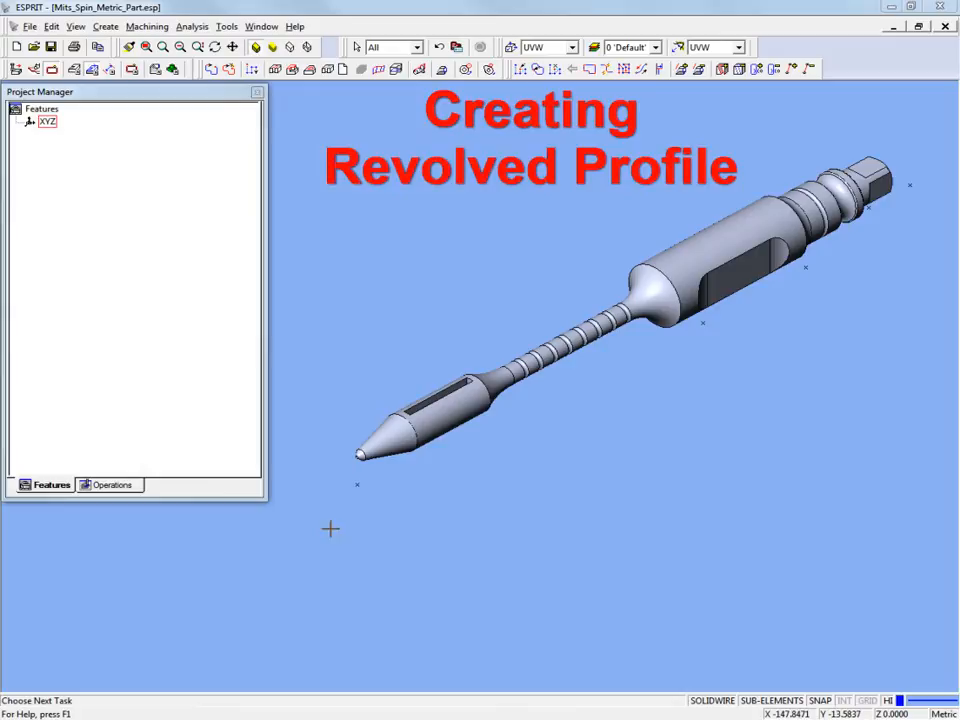
mouse_move(917, 189)
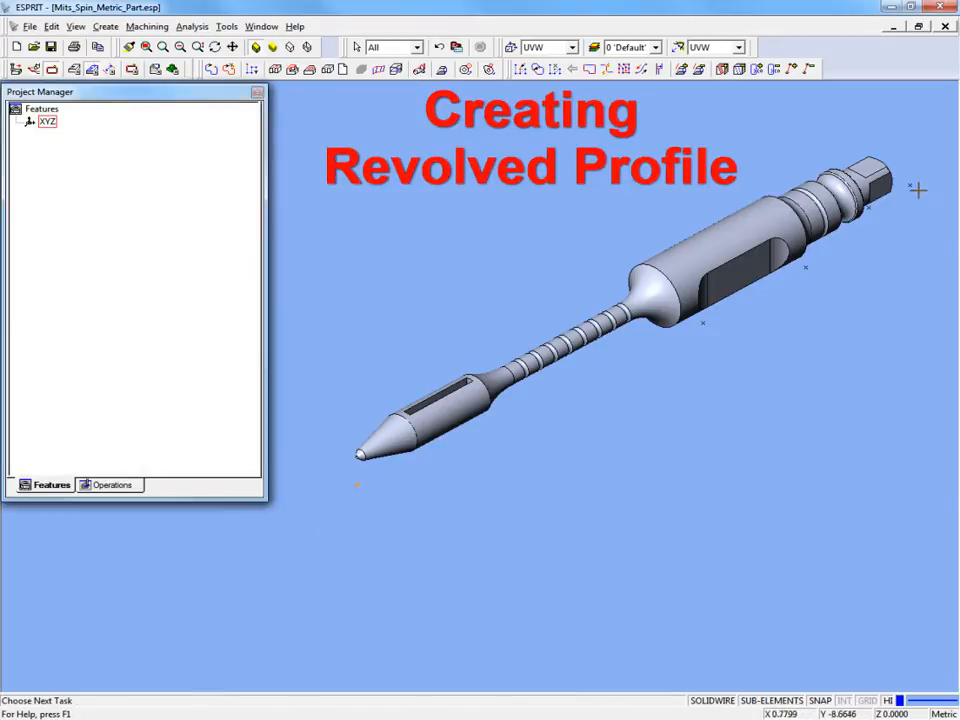
mouse_move(903, 195)
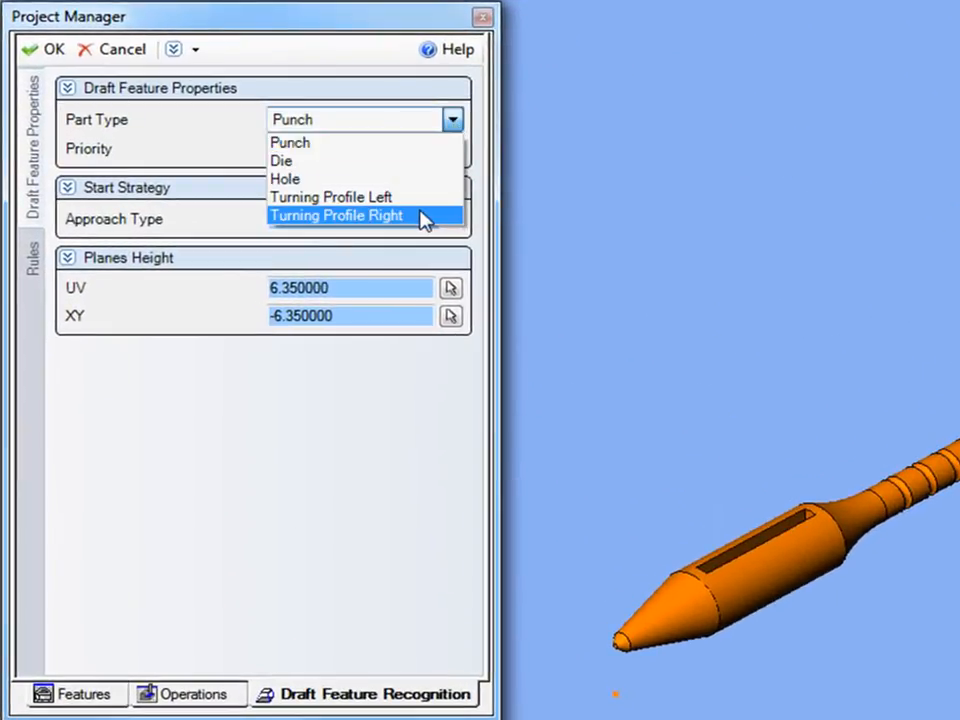
Recognize the spin part as a Turning Profile Right feature
click(336, 215)
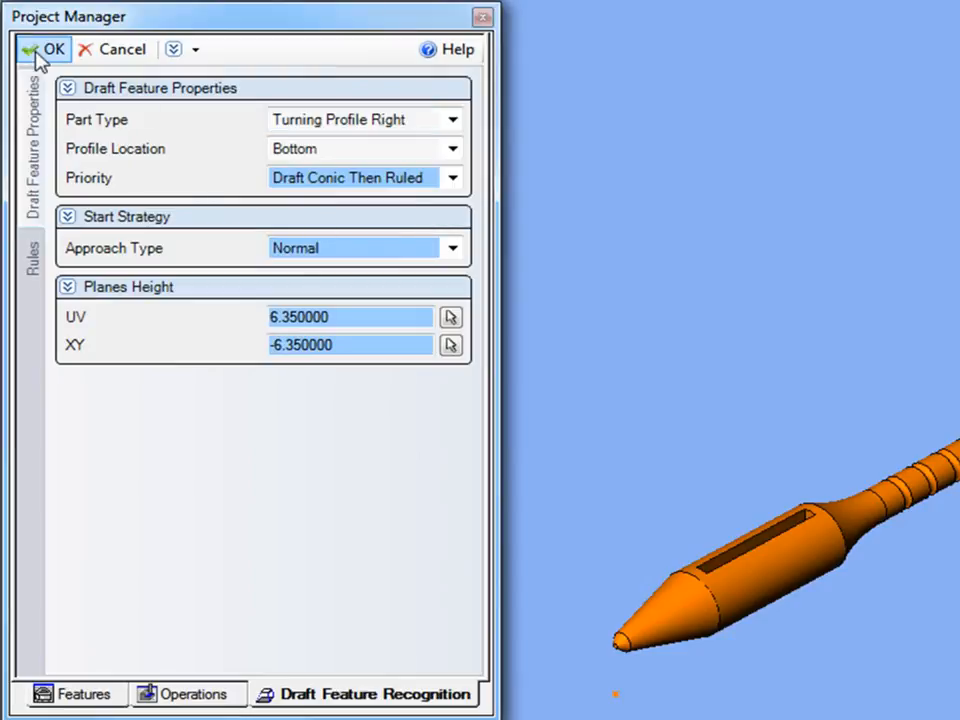
click(53, 49)
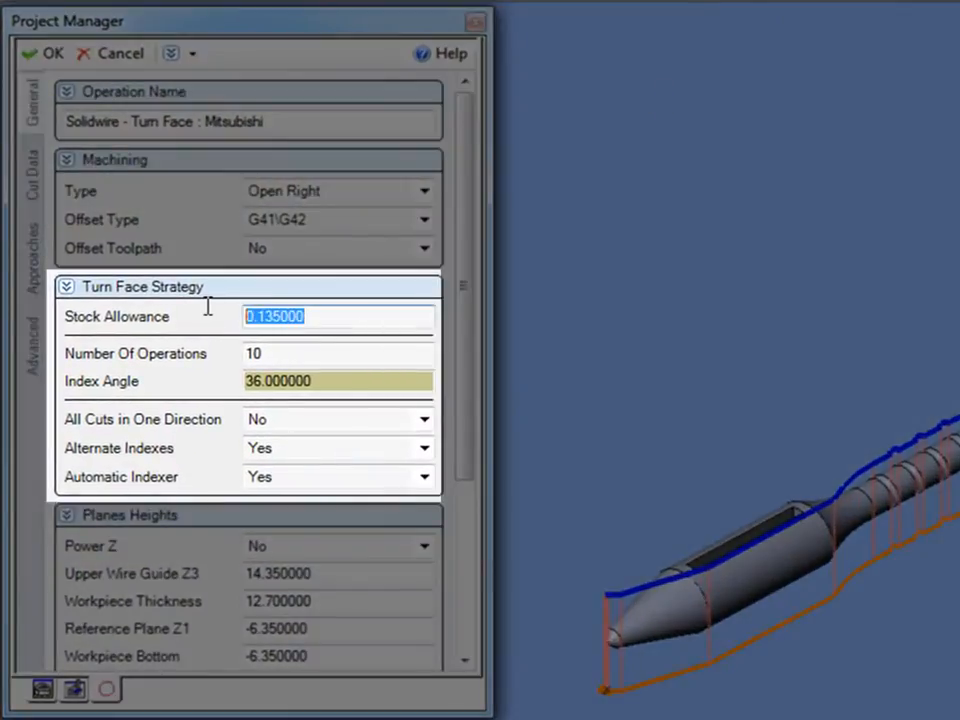
Give the Turn Face operation stock allowance .1 and 20 operations
text(.1)
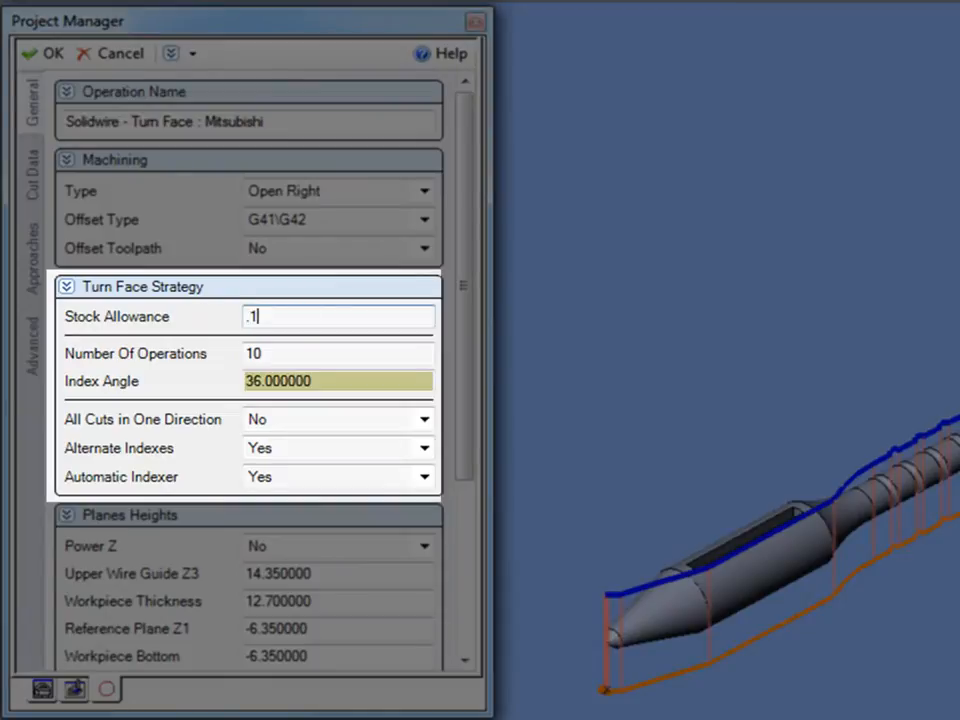
click(337, 353)
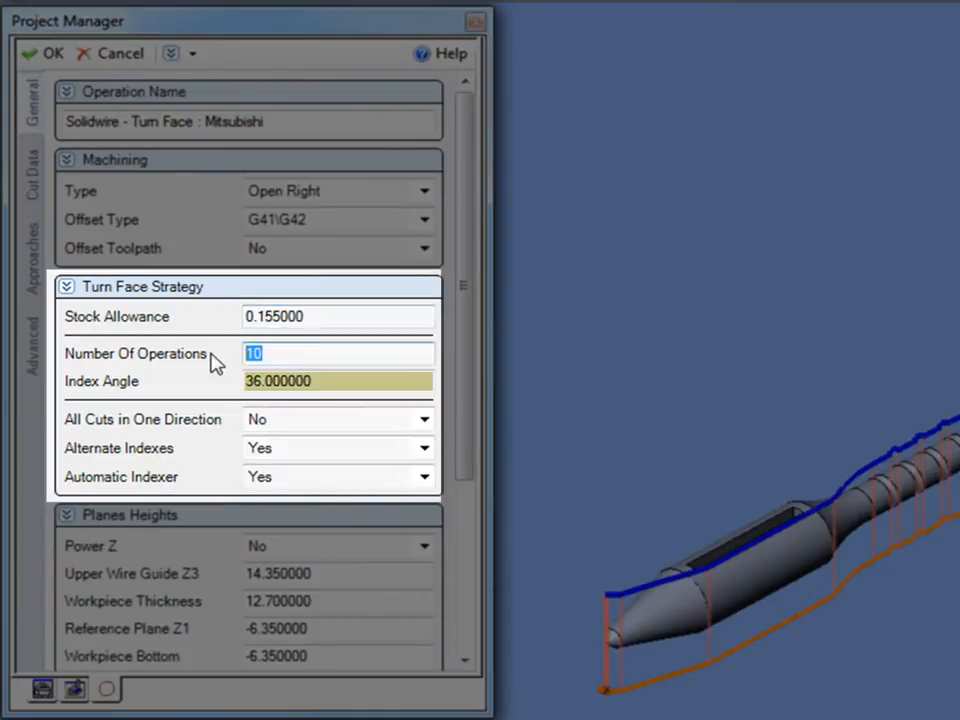
text(20)
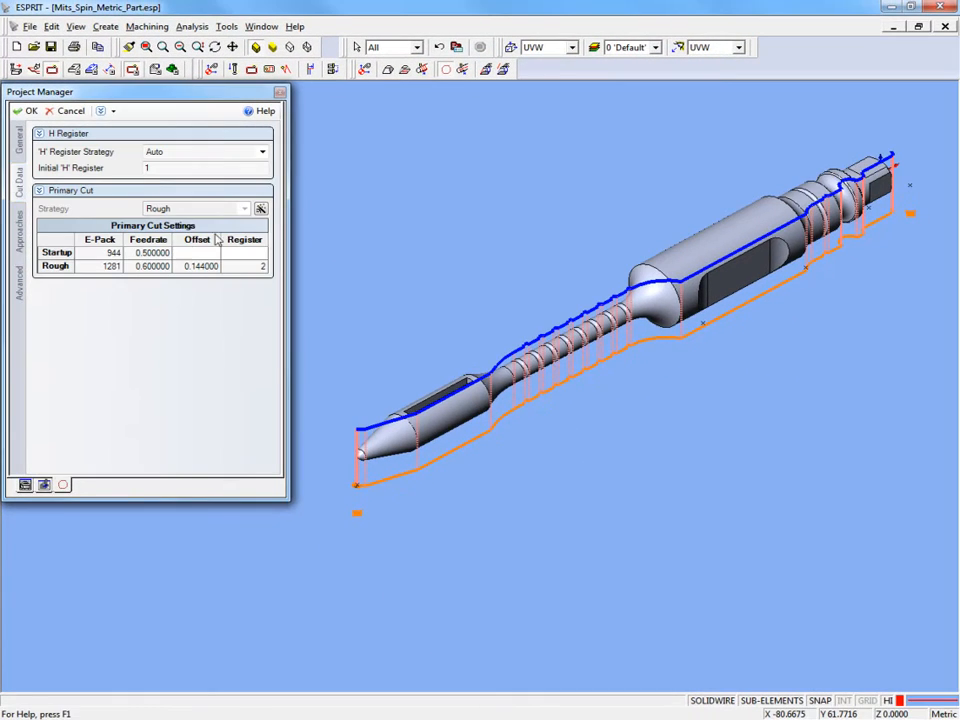
click(260, 208)
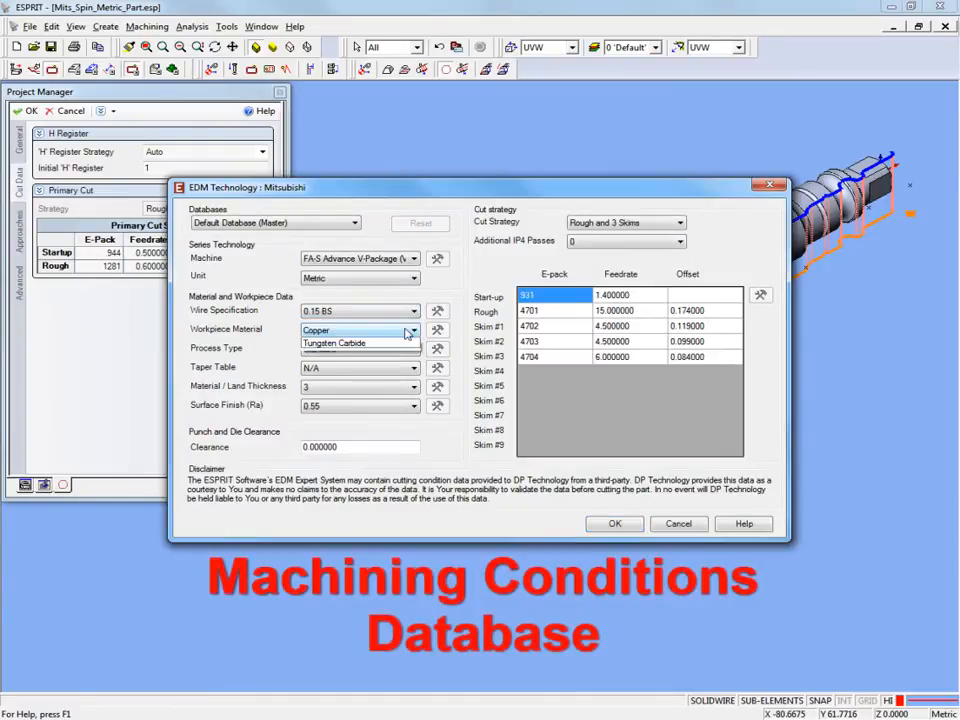
Load EDM conditions for STEEL, thickness 20 and surface finish 2.00
click(316, 330)
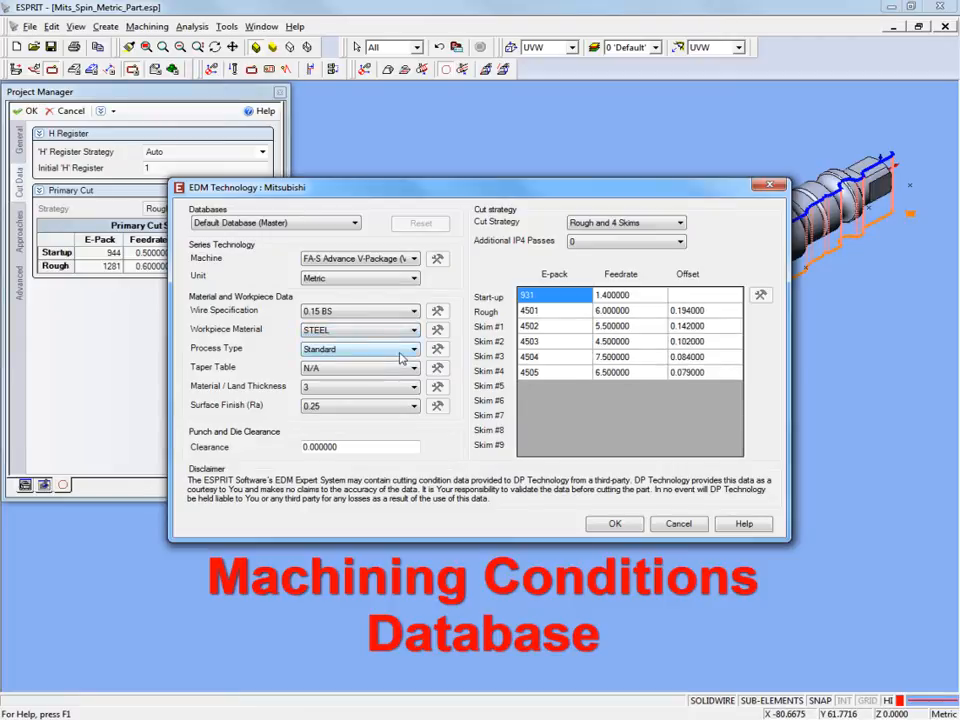
click(411, 387)
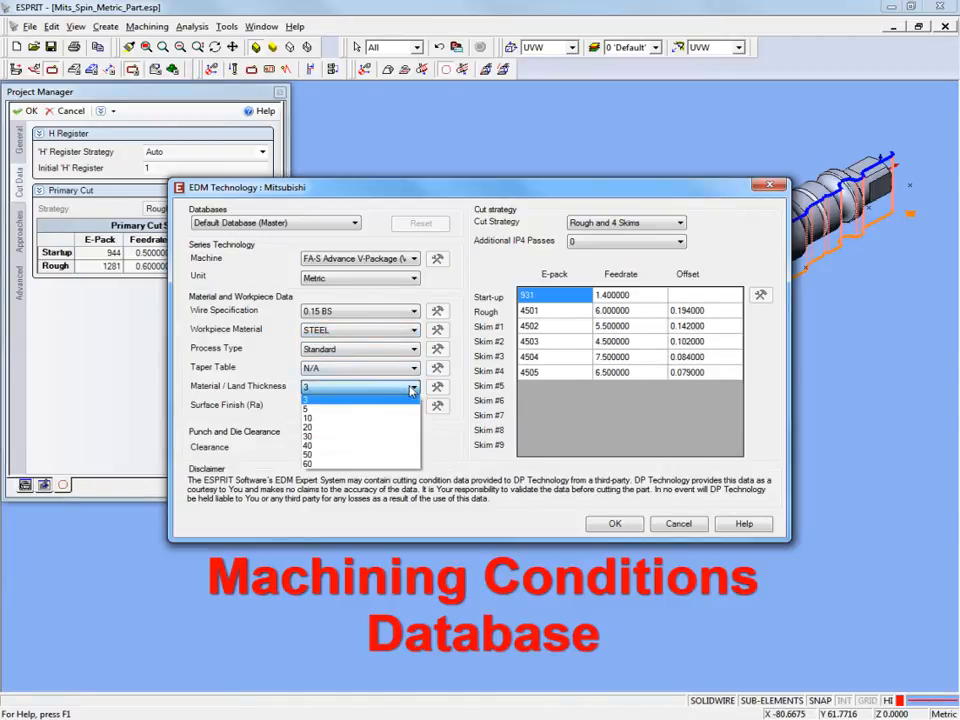
click(307, 414)
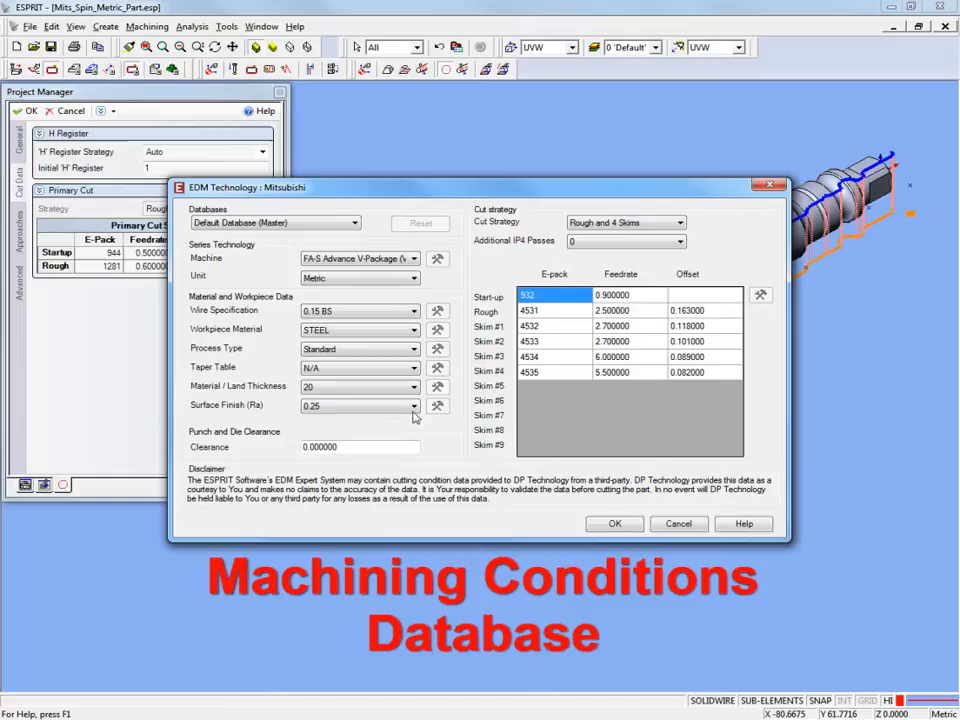
click(413, 405)
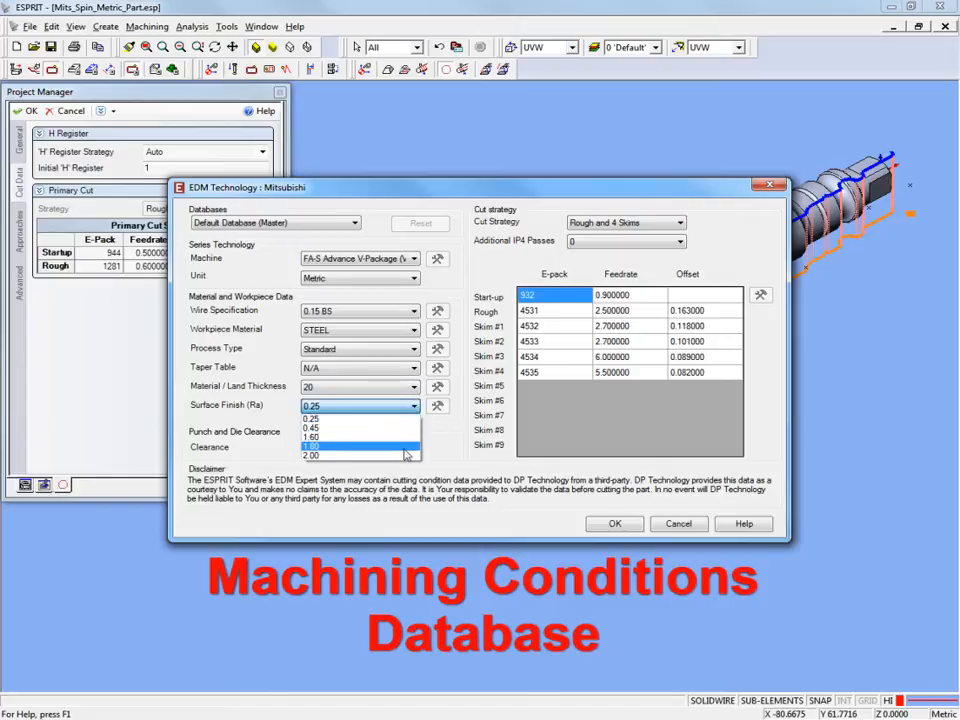
click(313, 455)
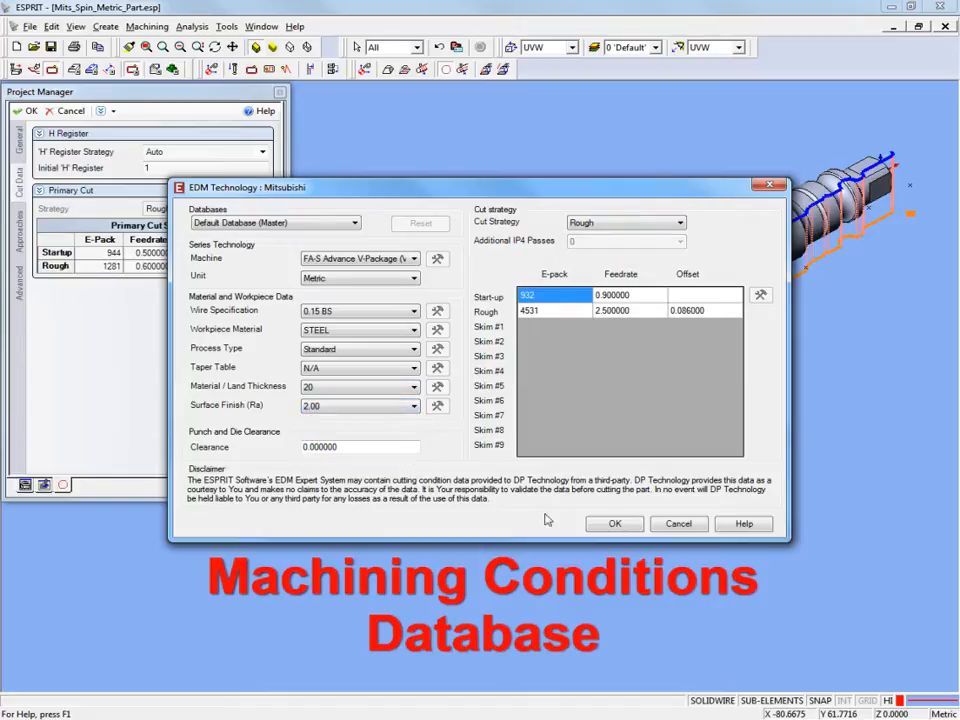
click(614, 523)
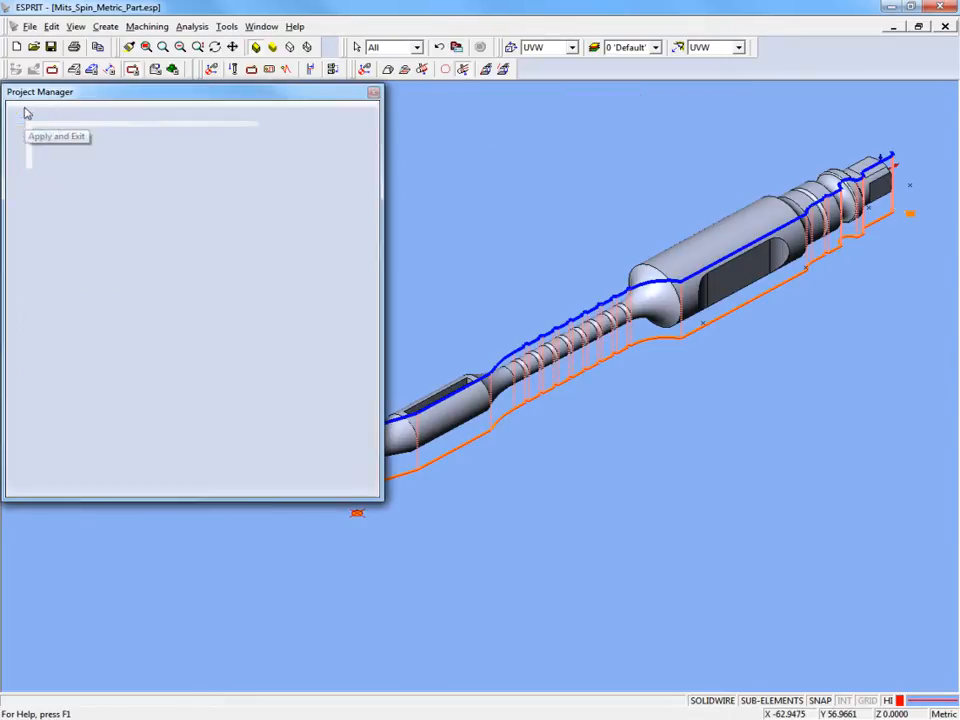
Apply and exit the Turn Face operation, then select a contour feature
click(57, 136)
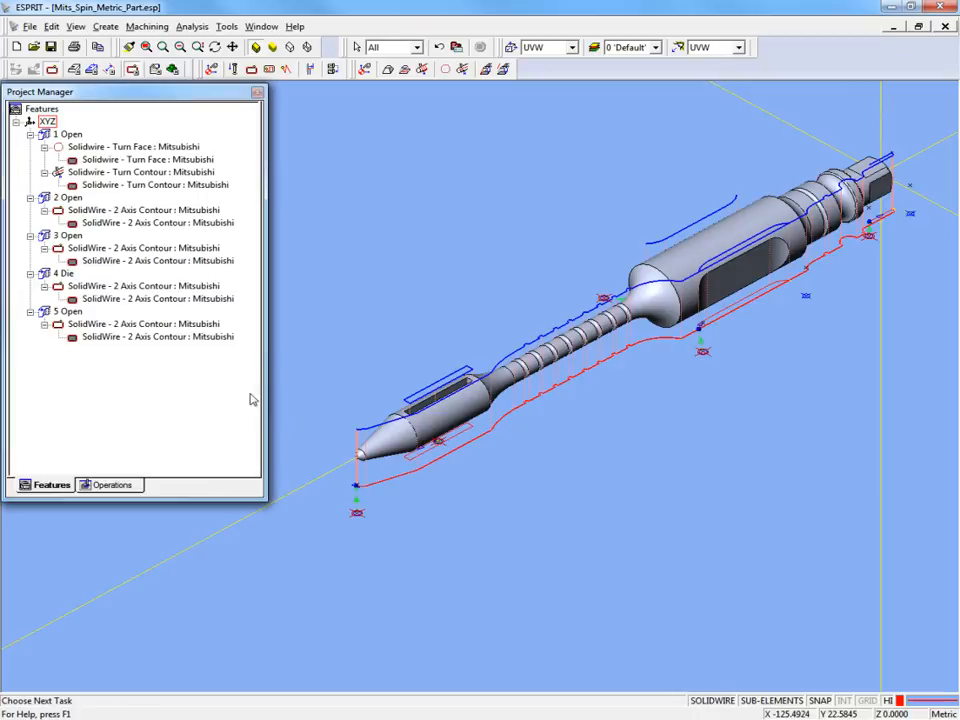
click(157, 336)
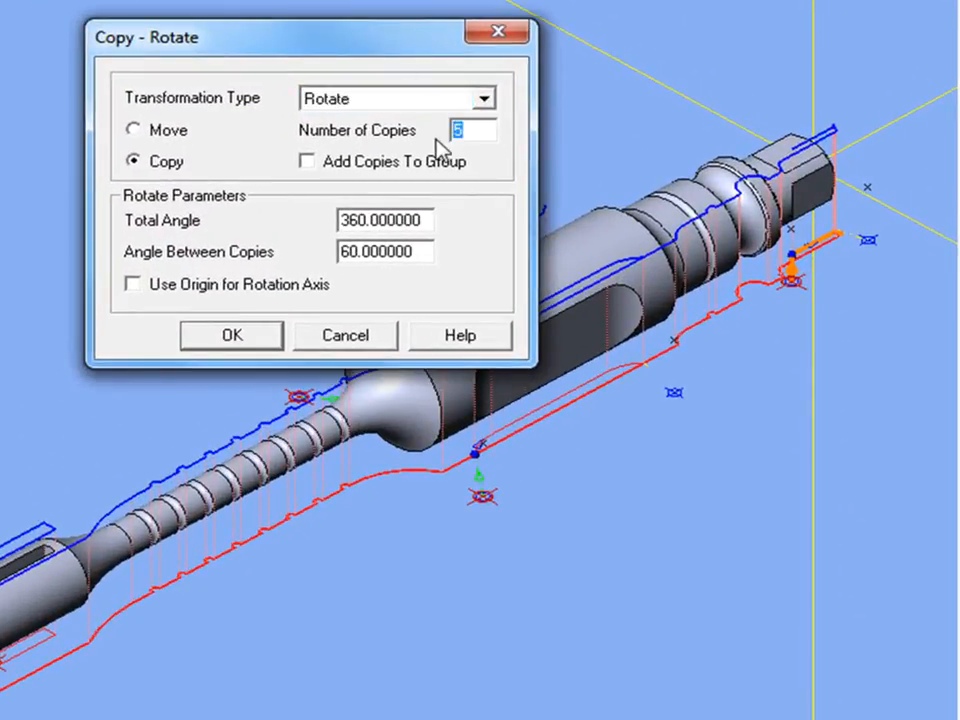
Rotate-copy the contour feature three times at 90° steps
text(3)
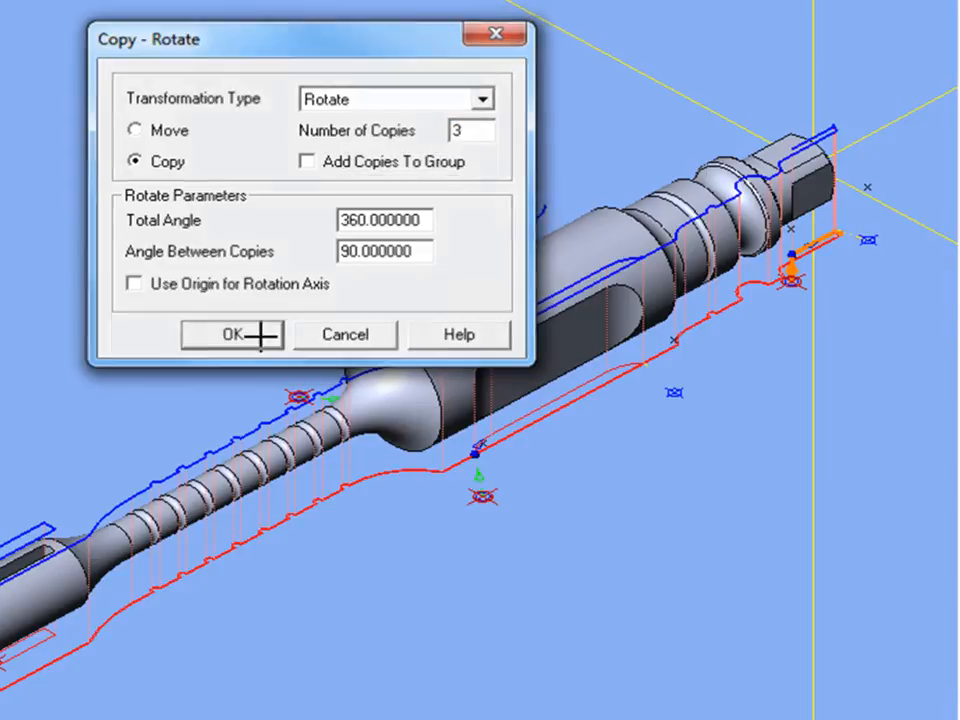
click(232, 334)
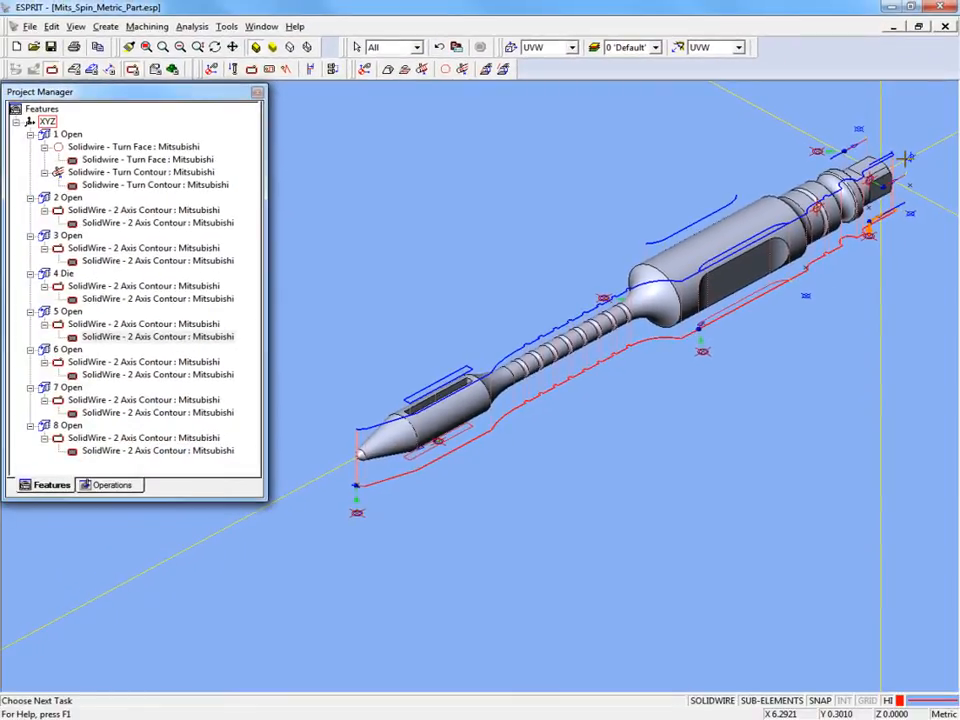
mouse_move(147, 485)
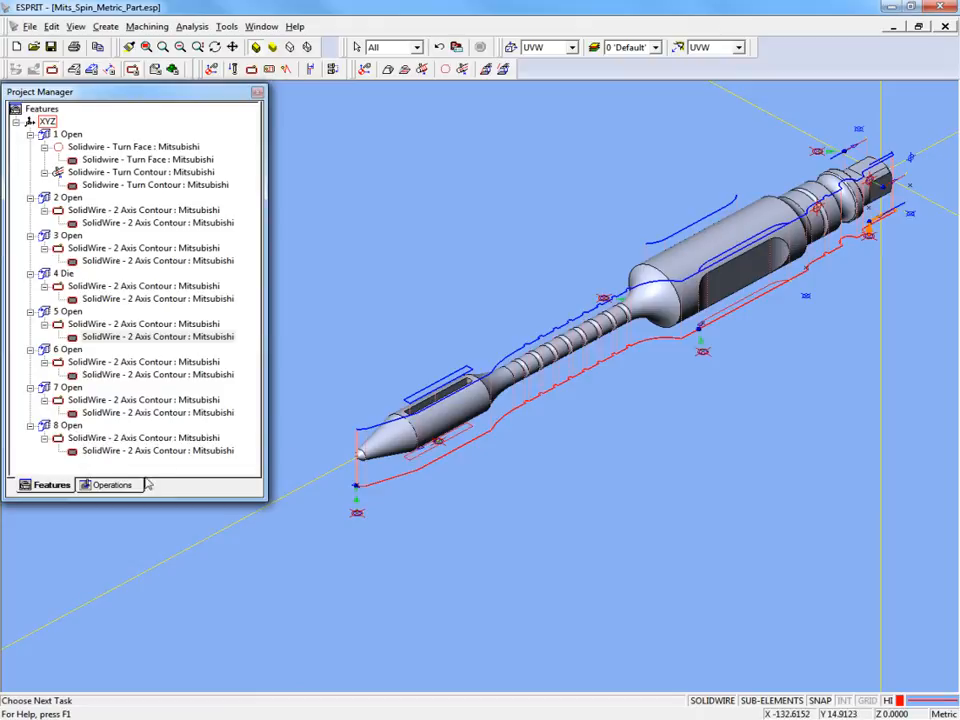
Show the nine operations in the Project Manager's Operations list
click(111, 484)
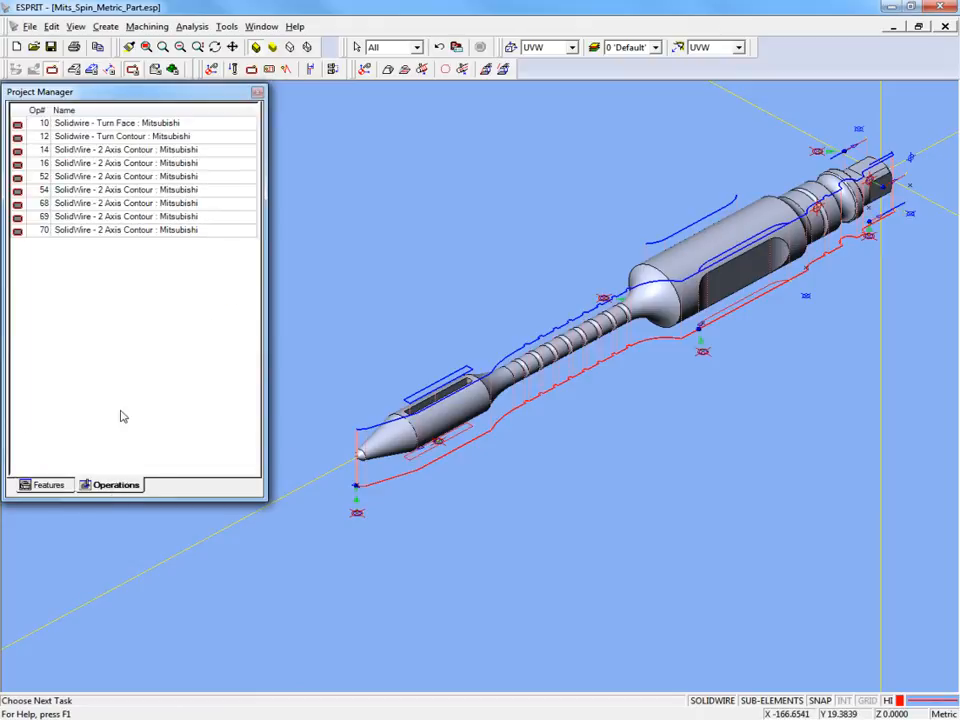